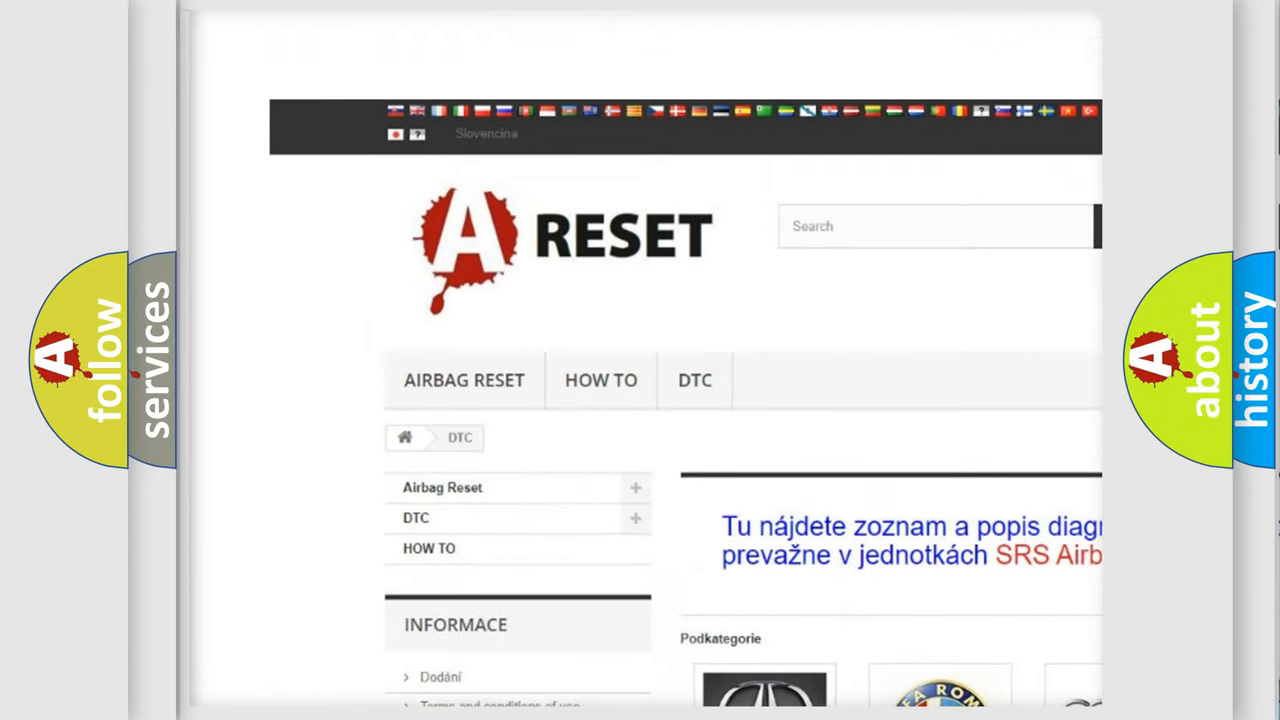
Scroll the DTC brand grid and open the Lincoln trouble code page.
scroll(down, 3)
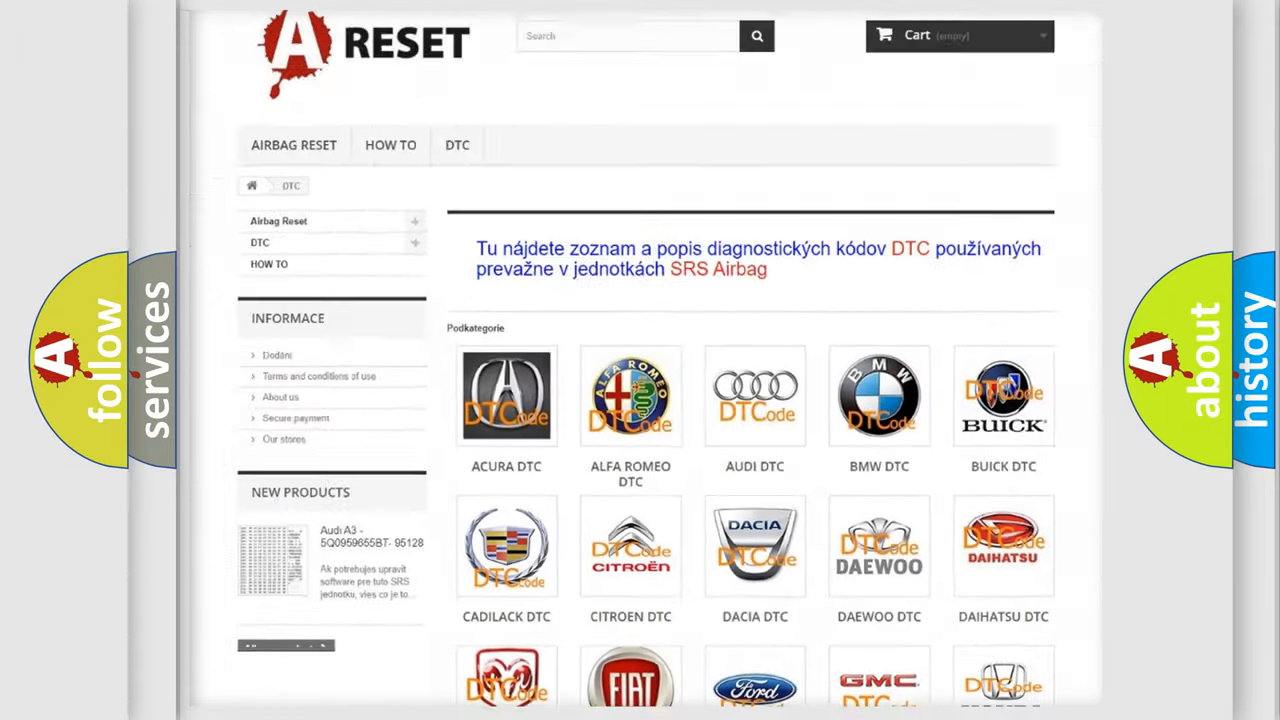
scroll(down, 3)
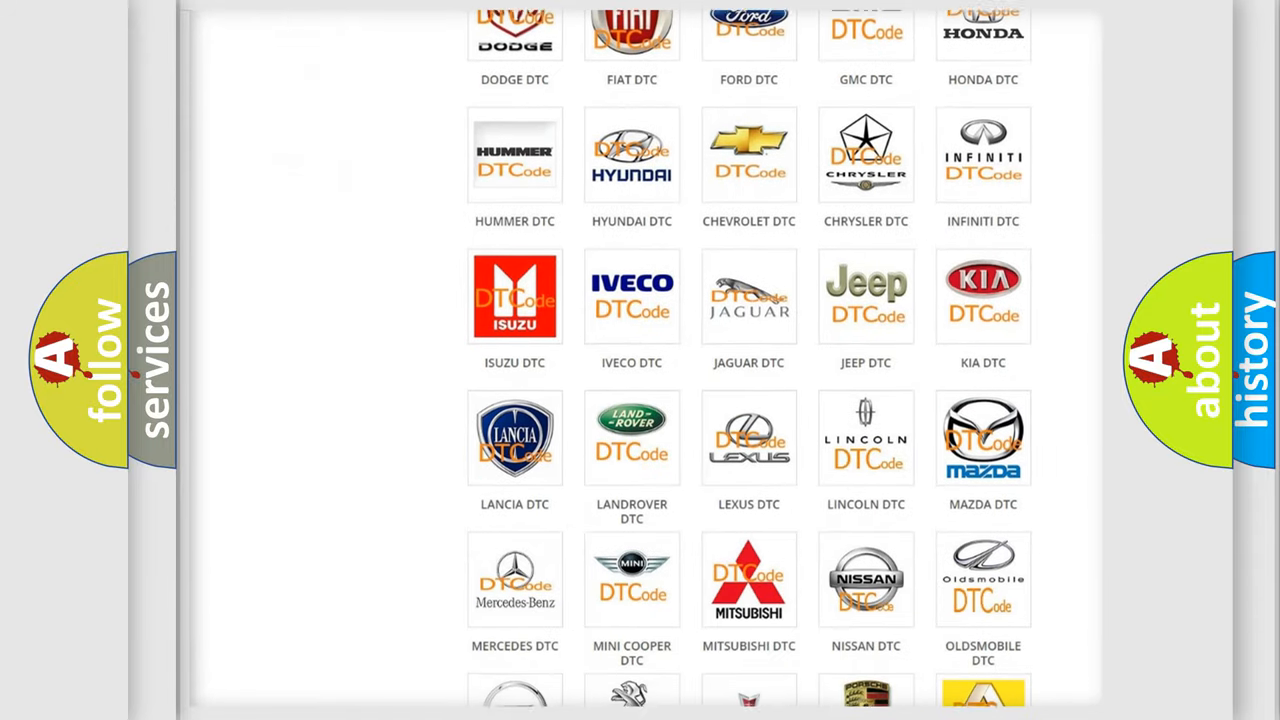
scroll(down, 3)
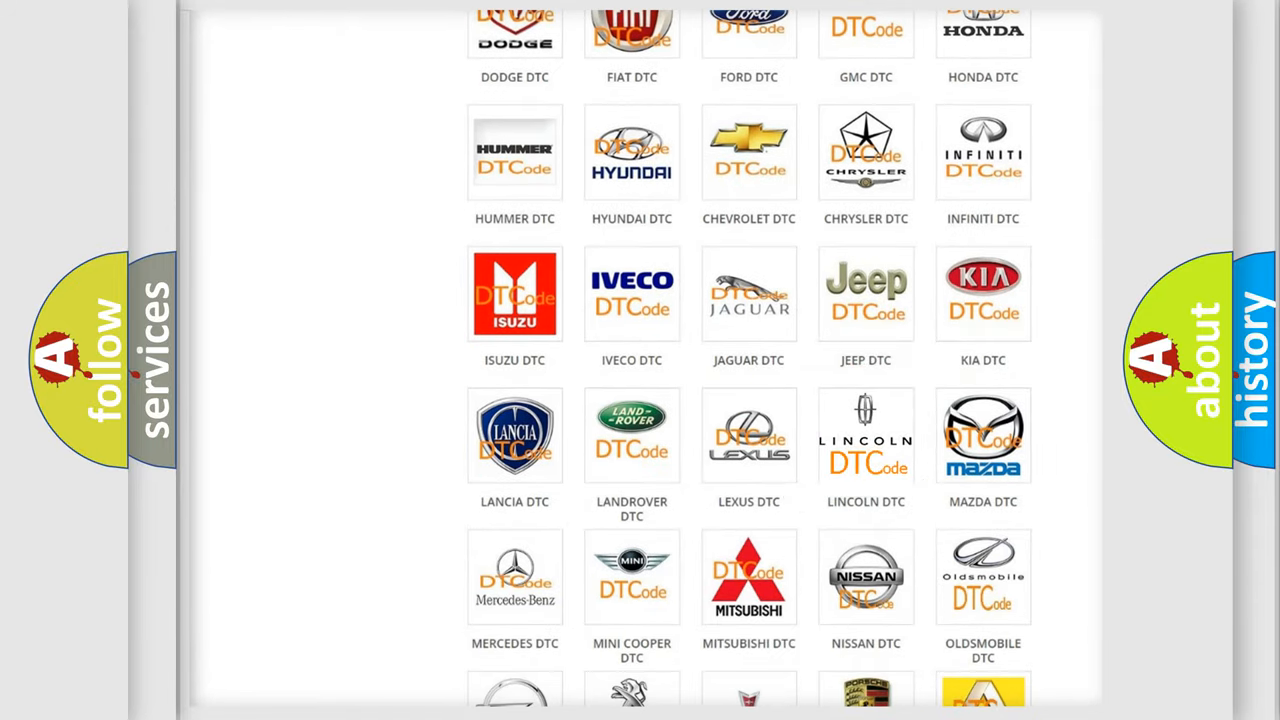
click(866, 435)
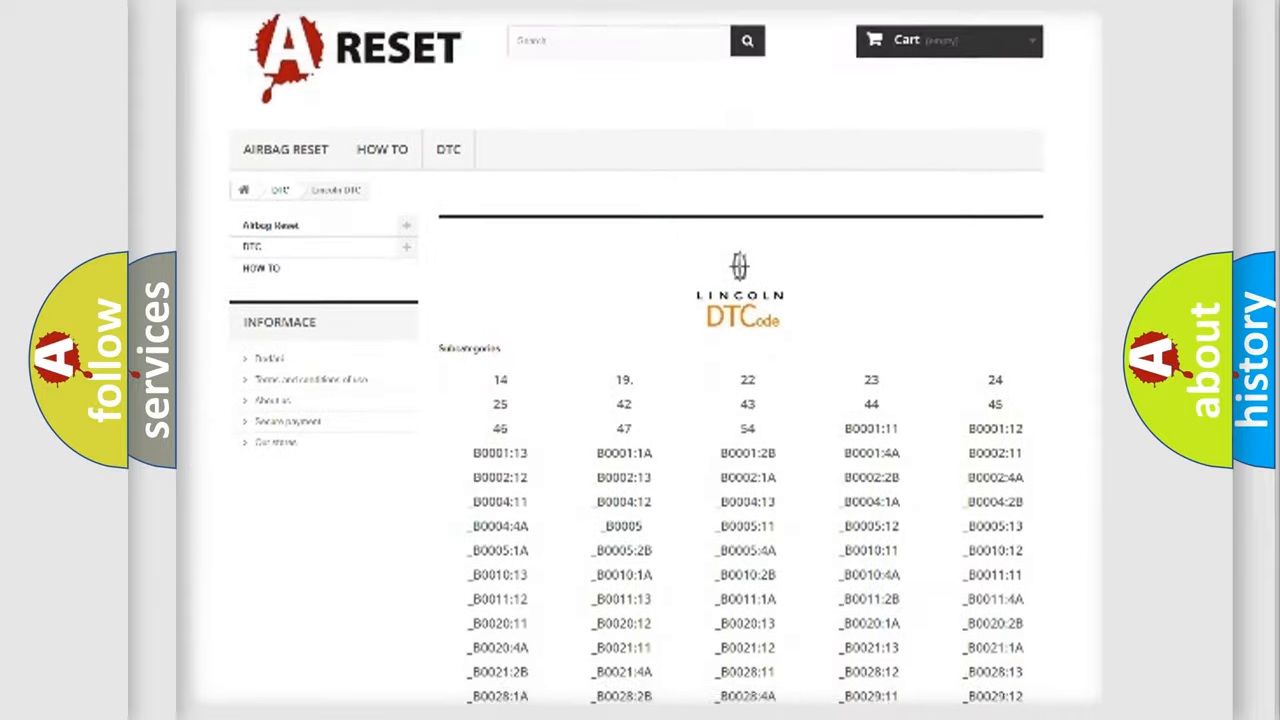
Scroll the Lincoln code list to the animation converting hex 4082 into B0082.
scroll(down, 3)
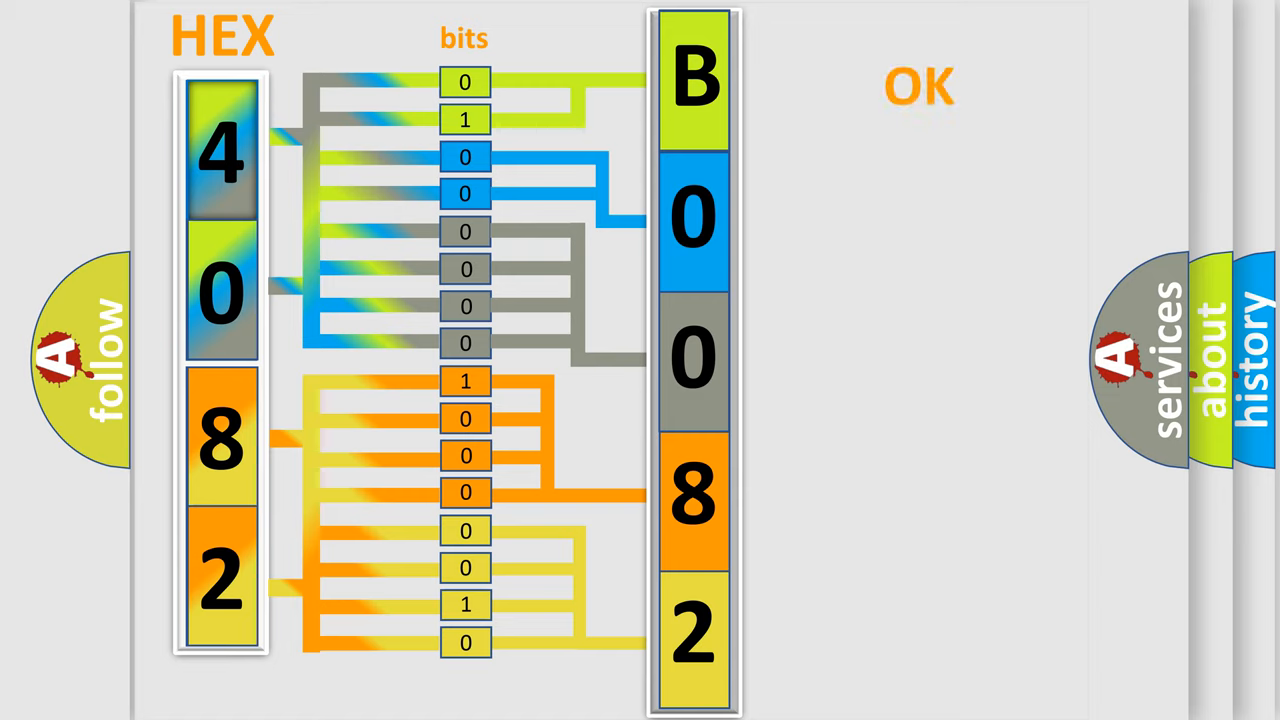
Advance to the summary card showing Make: Lincoln and code B0082:2B.
click(918, 85)
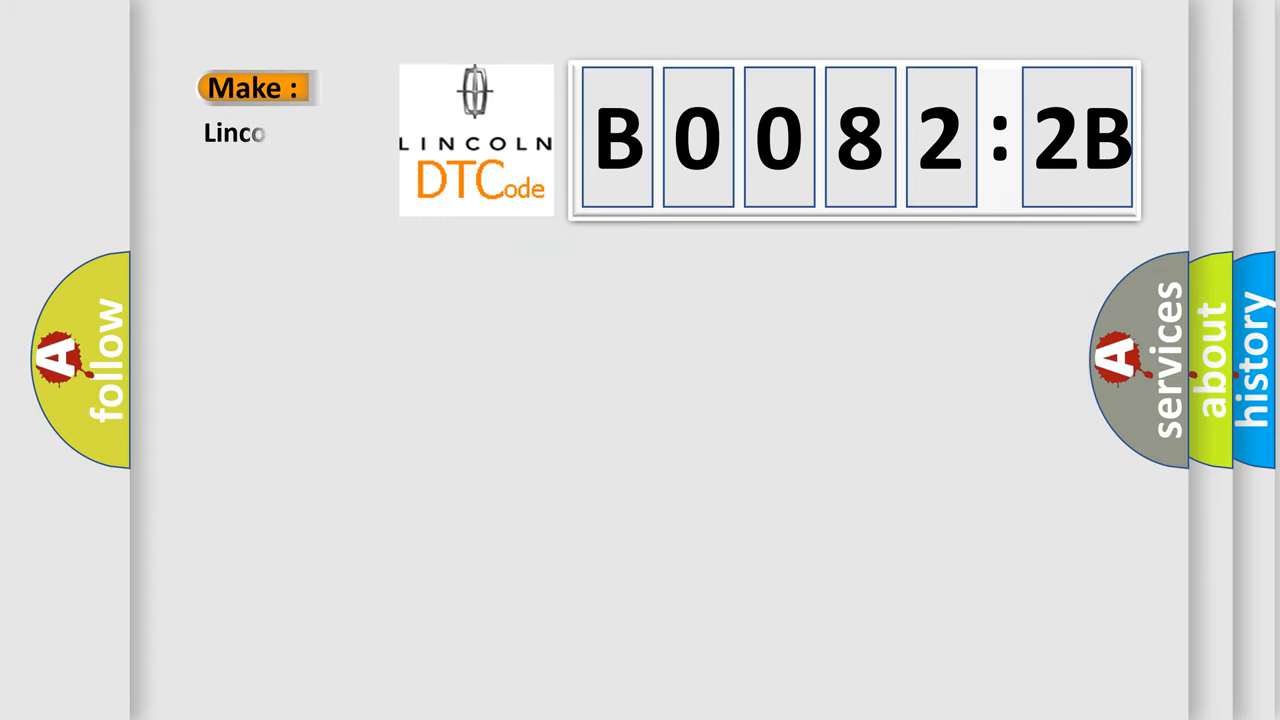